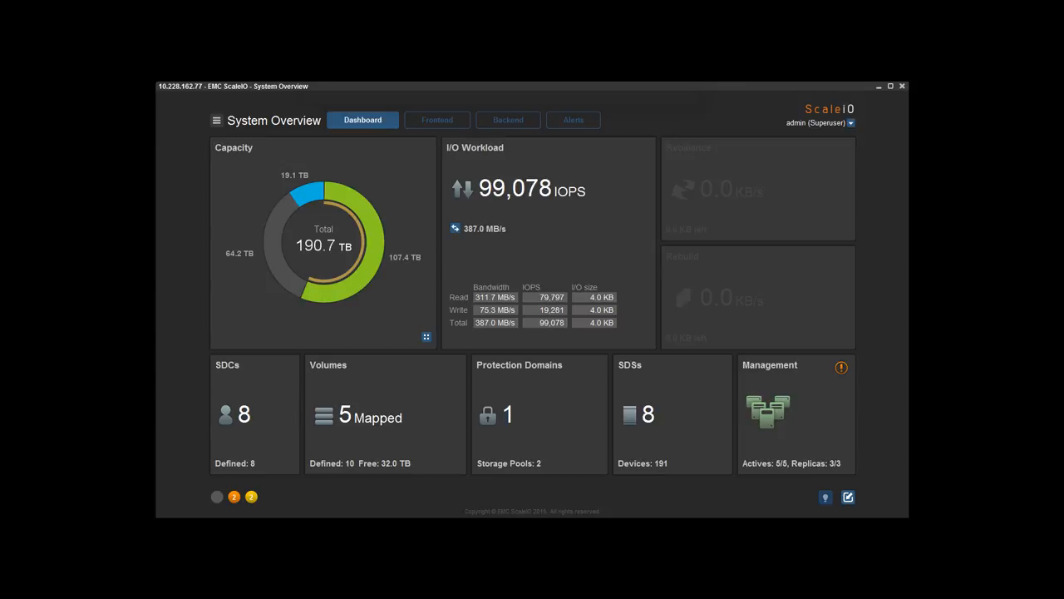
Show the Backend view with ProtectionDomain1 expanded into FaultSetA through FaultSetD
{"action": "left_click", "coordinate": [323, 244]}
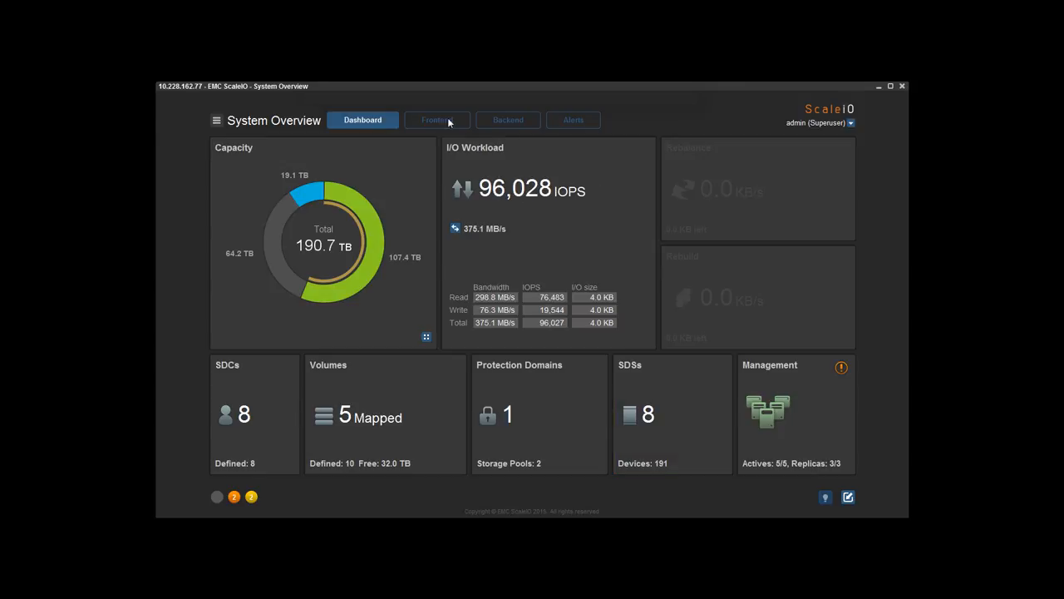
{"action": "left_click", "coordinate": [508, 119]}
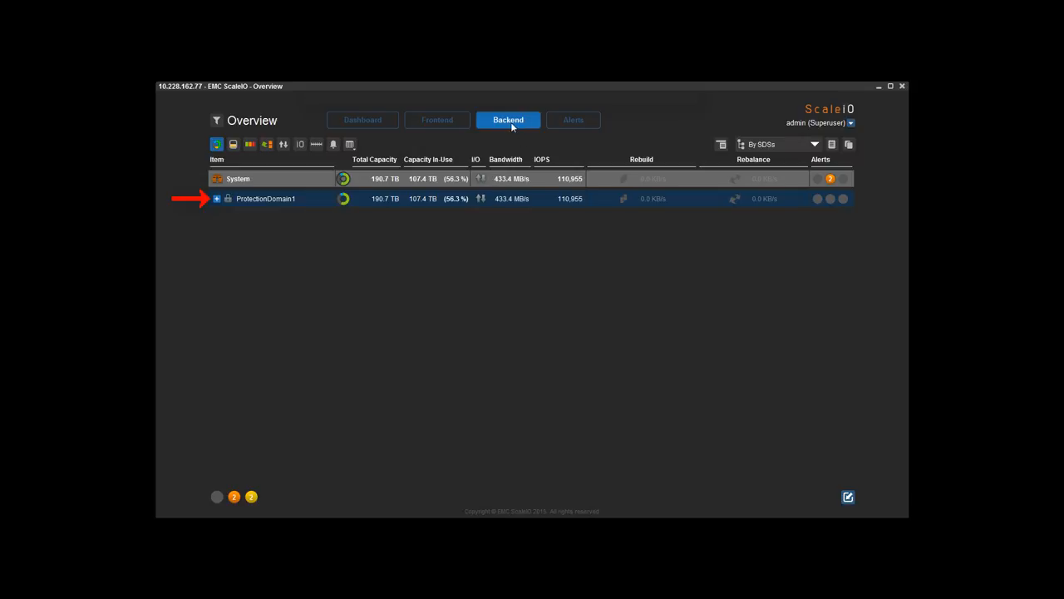
{"action": "left_click", "coordinate": [216, 197]}
{"action": "type", "text": "halt"}
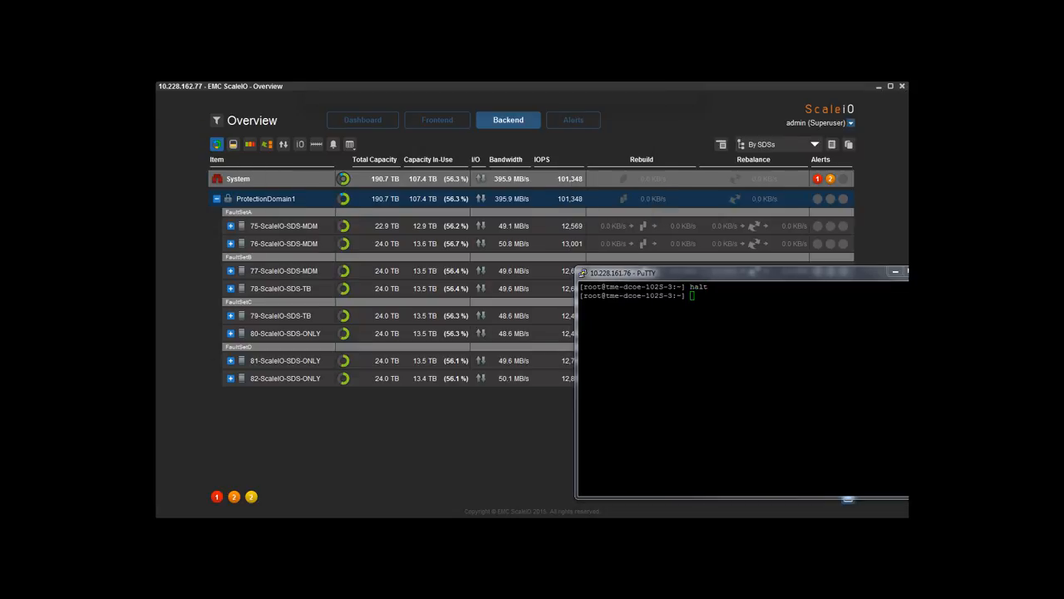
Return focus to the ScaleIO backend overview after halting the node from PuTTY
{"action": "left_click", "coordinate": [895, 271]}
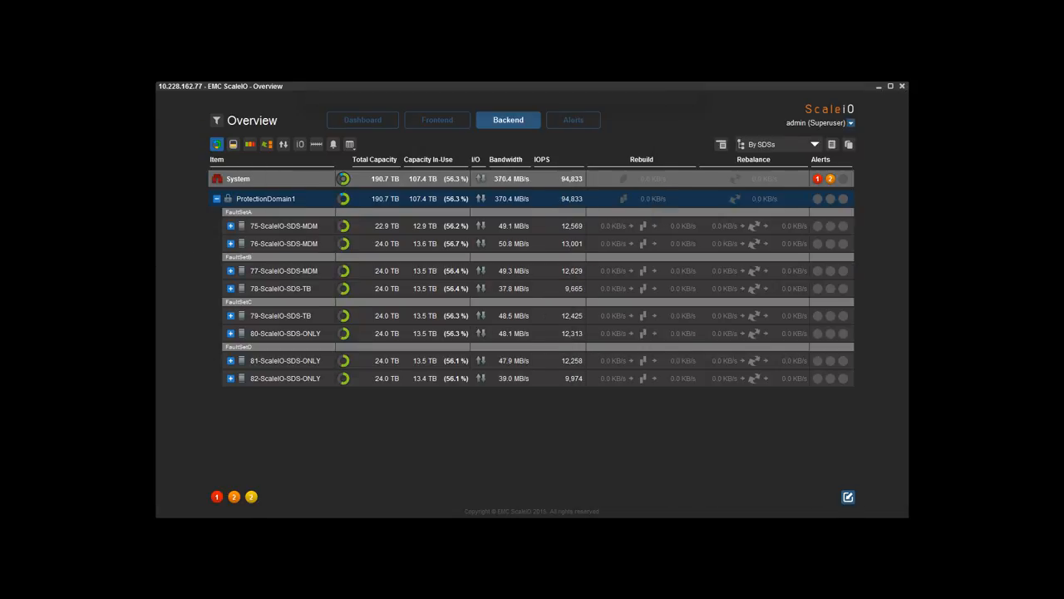